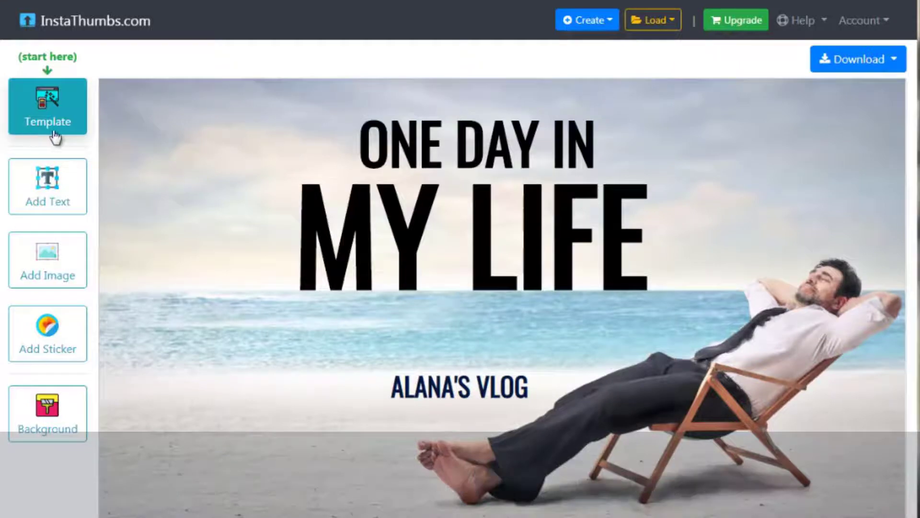
Browse the template gallery through pages 2, 32, 33 and the last page
left_click(47, 107)
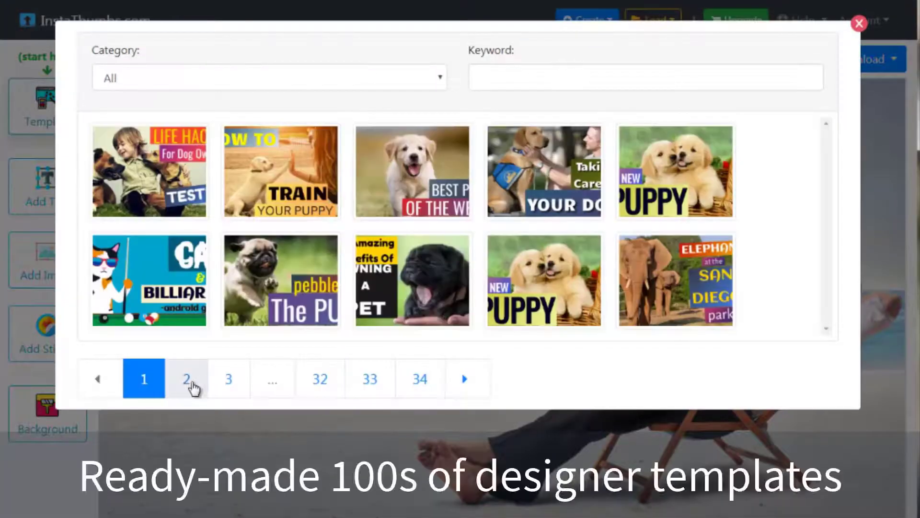
left_click(187, 379)
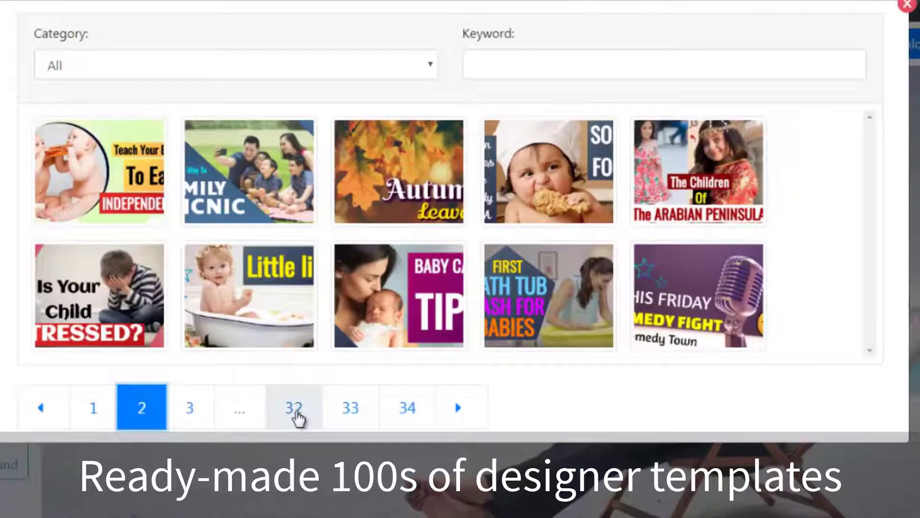
left_click(294, 407)
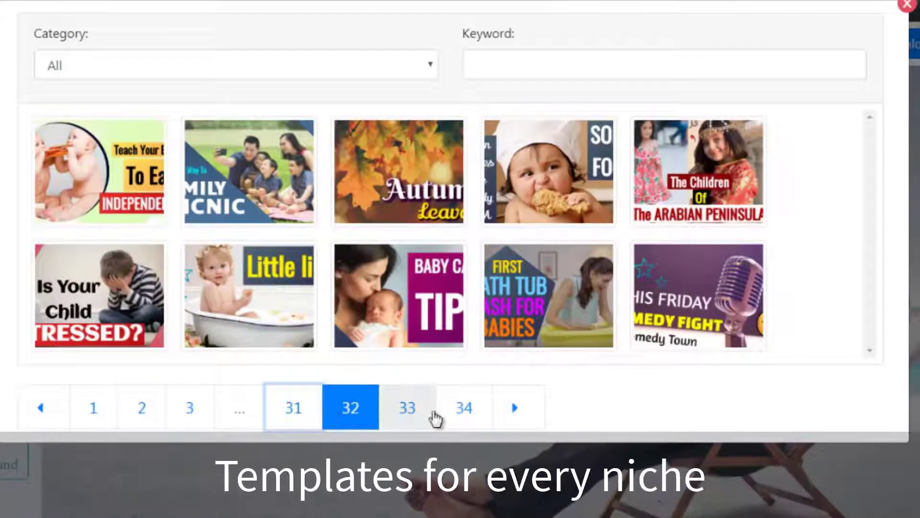
left_click(407, 407)
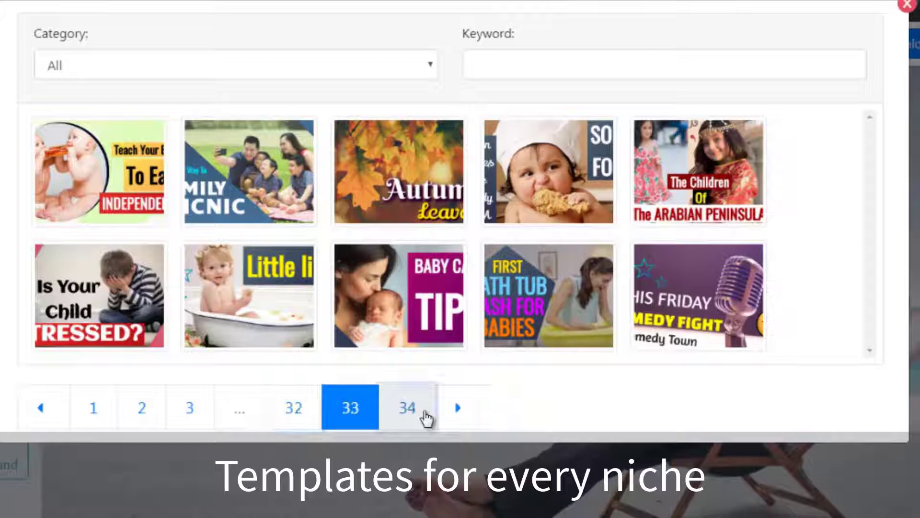
left_click(406, 407)
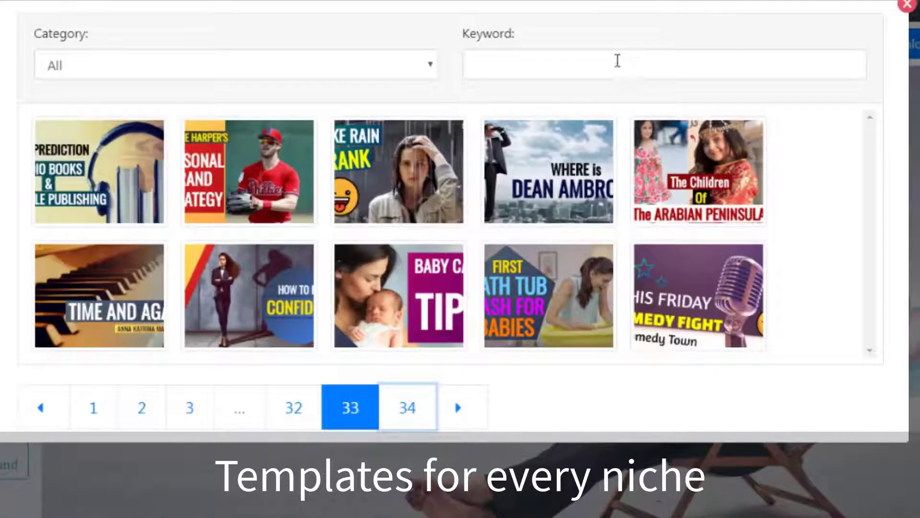
Filter templates by the keyword 'healthy' and load a healthy-food template onto the canvas
type("healthy")
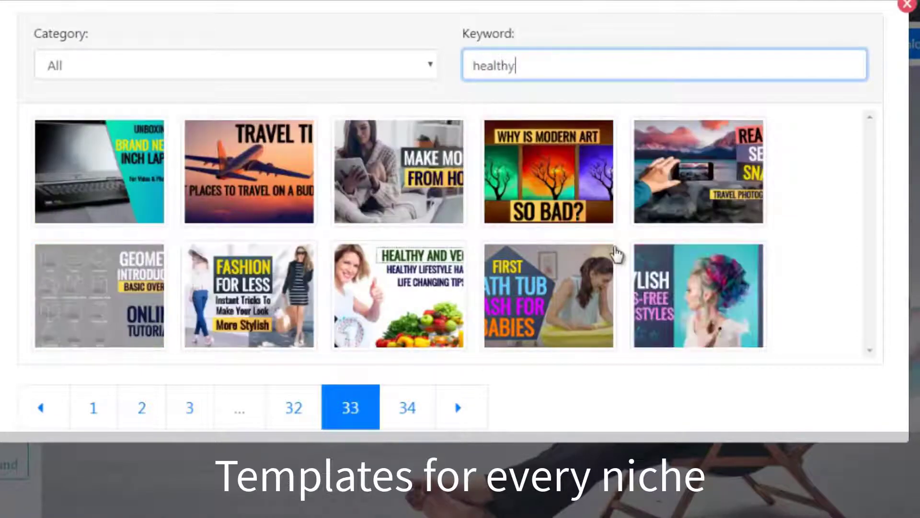
left_click(93, 408)
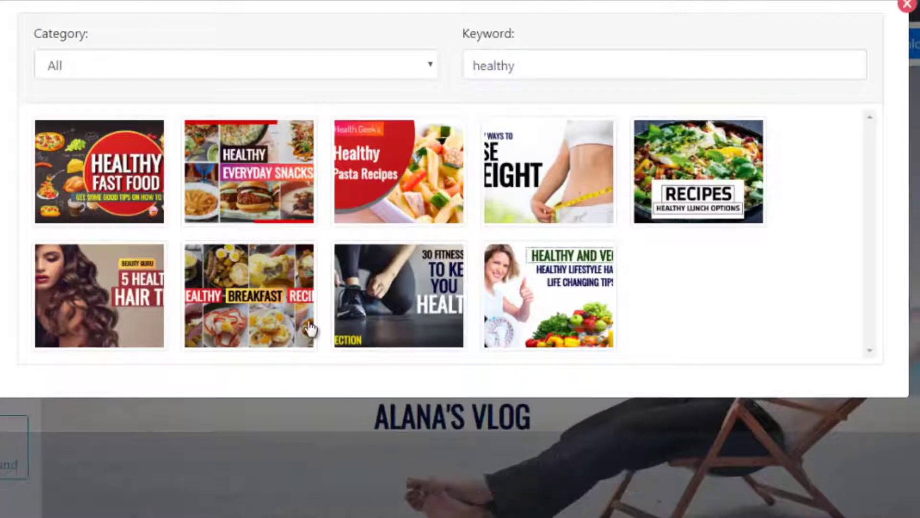
left_click(99, 171)
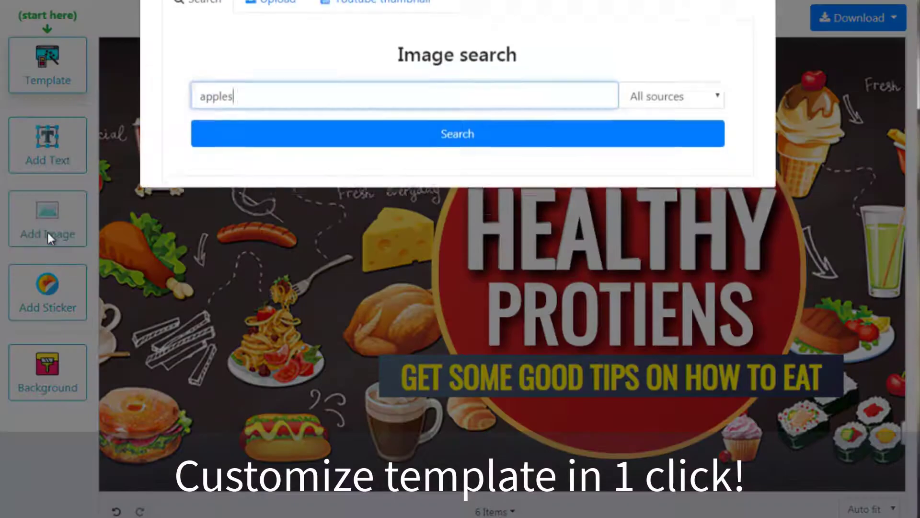
Add a 'fitness' stock photo of a woman in a pink sports top to the canvas
type("fitness")
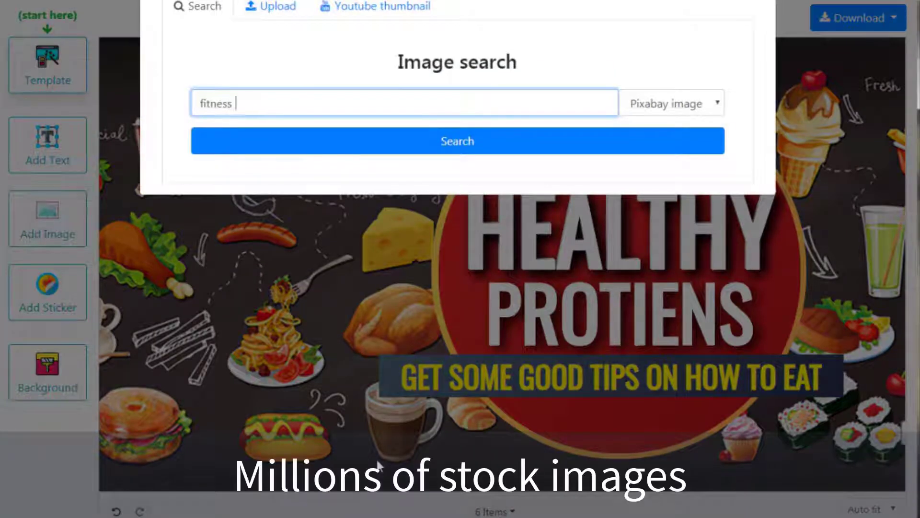
left_click(456, 140)
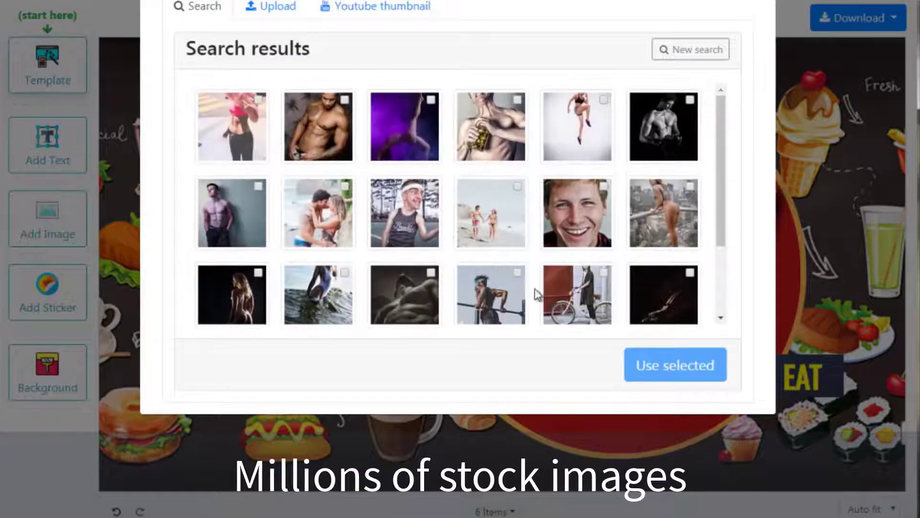
left_click(231, 126)
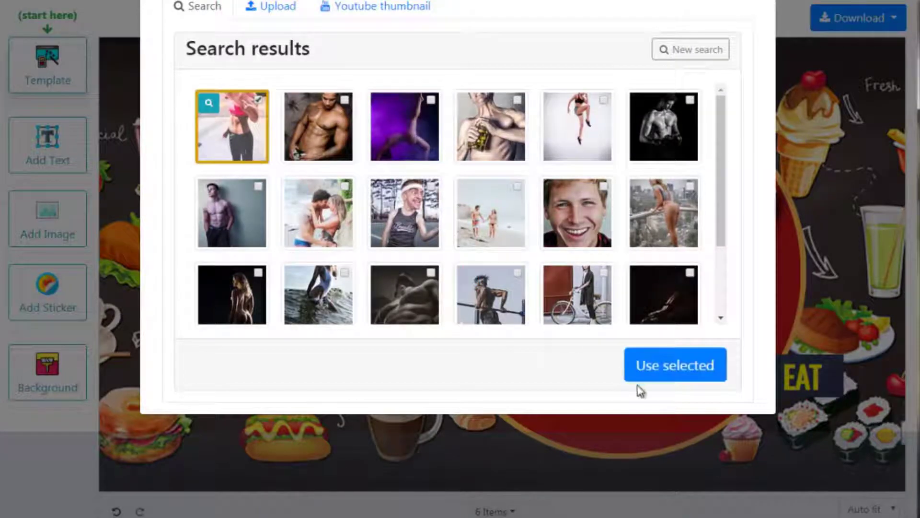
left_click(674, 364)
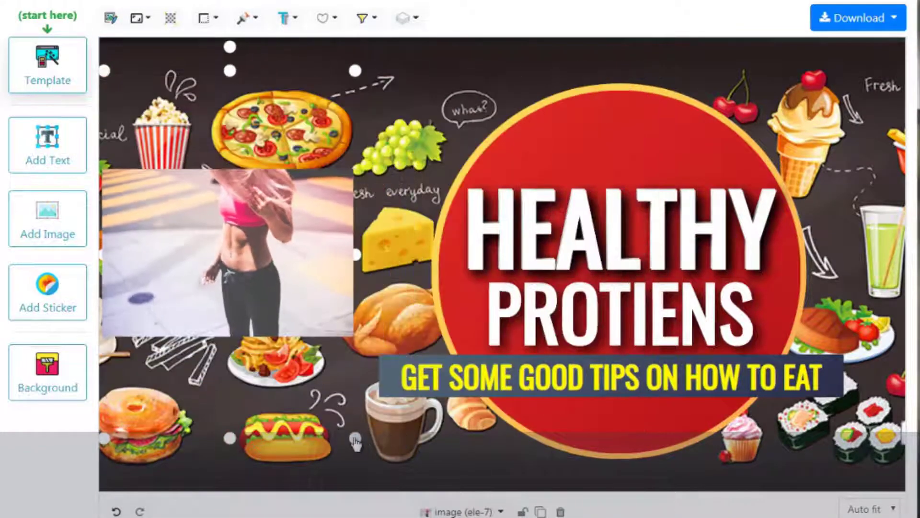
Replace the background with the teal and orange comic sunburst from the ready-made backgrounds
left_click(47, 373)
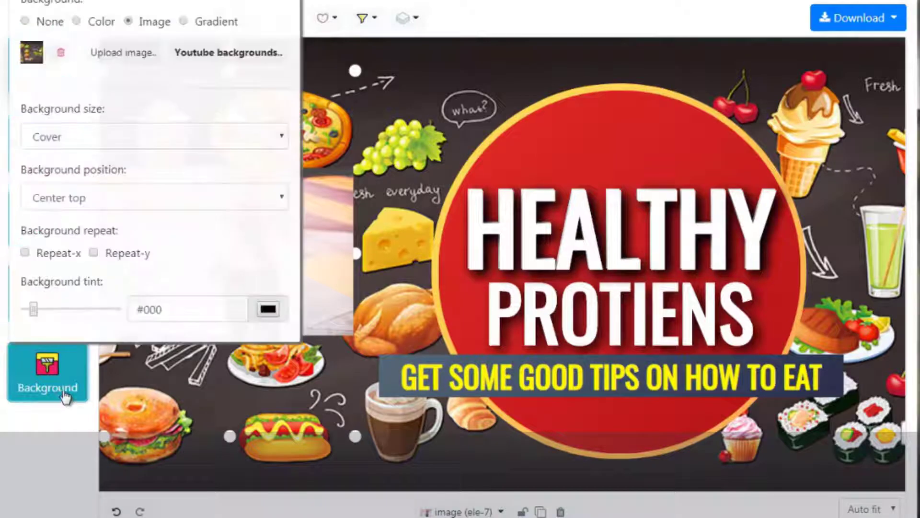
left_click(228, 51)
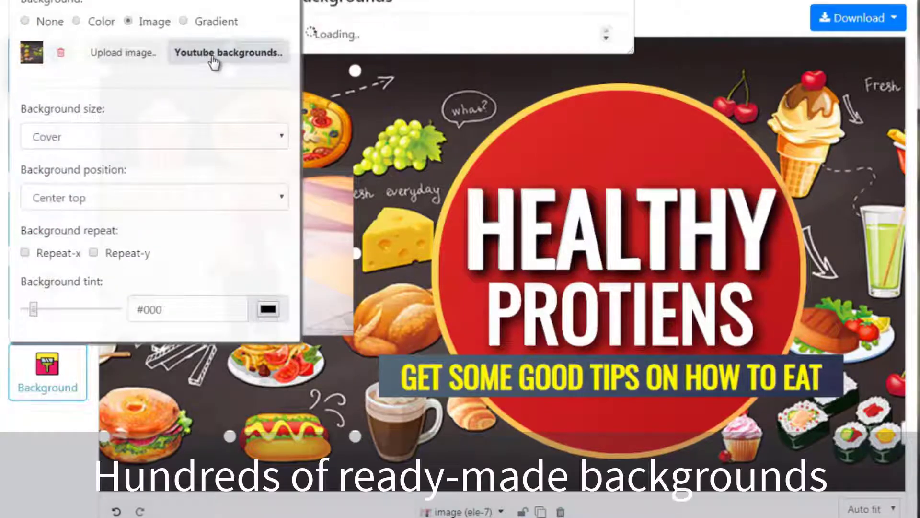
left_click(228, 51)
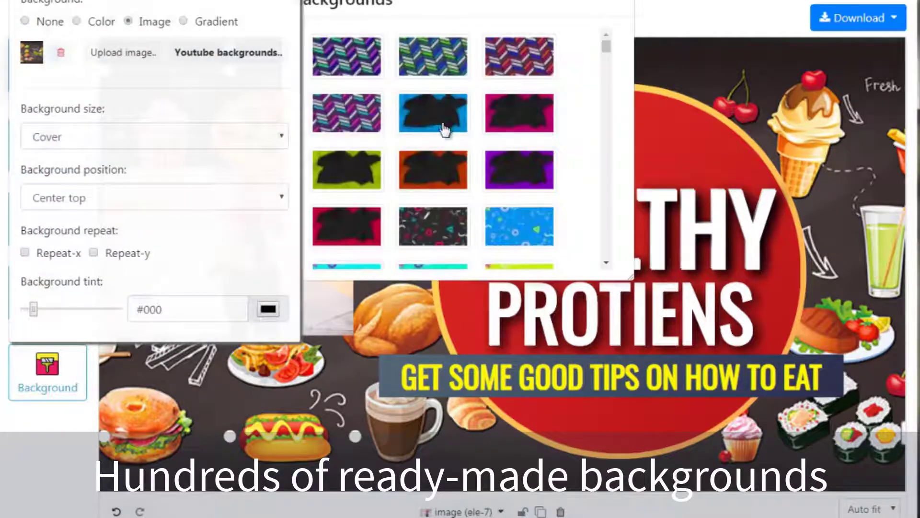
scroll("down", 3)
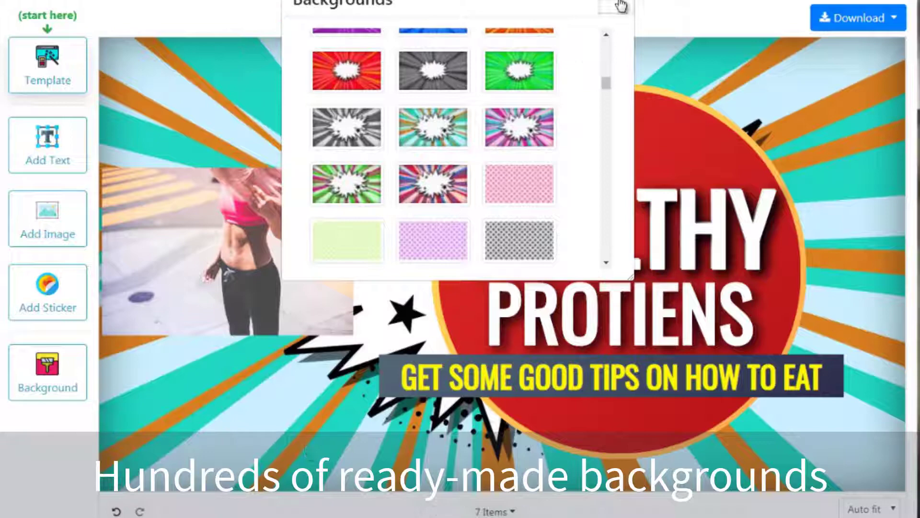
left_click(619, 5)
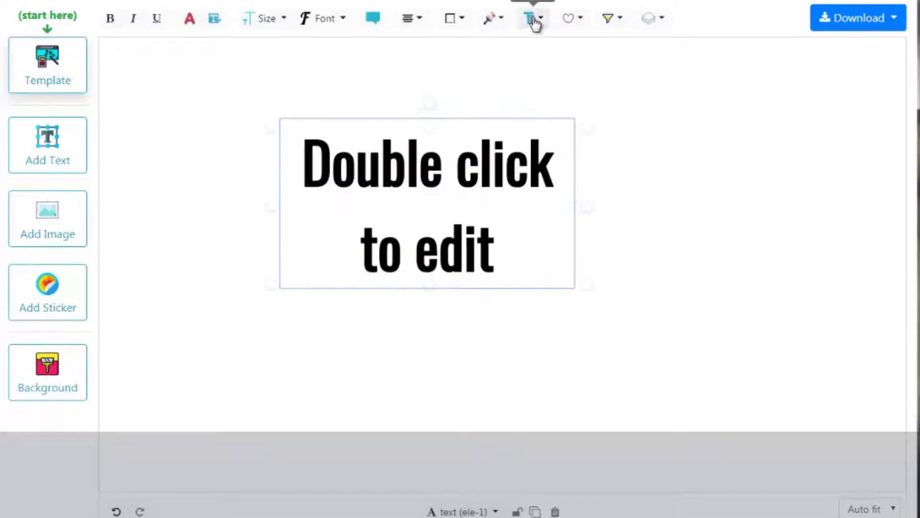
Give the 'Double click to edit' headline a gradient fill instead of plain black
left_click(492, 17)
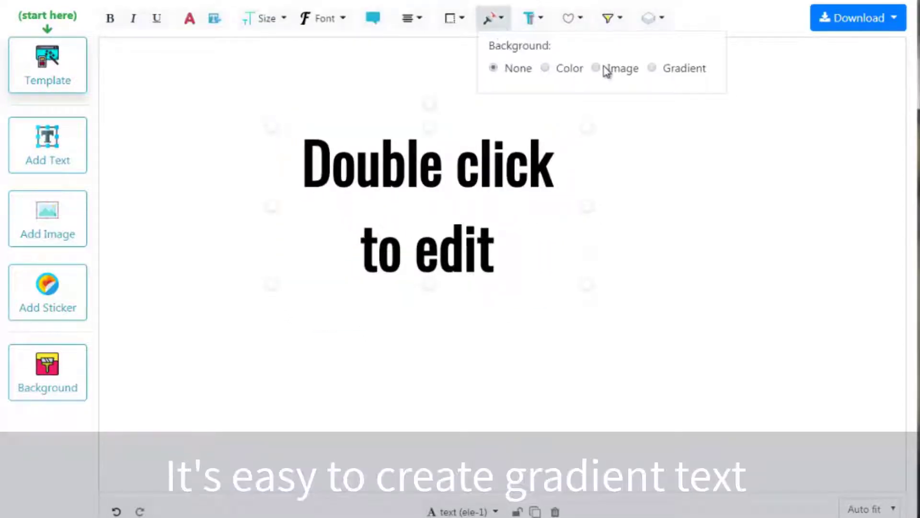
left_click(595, 67)
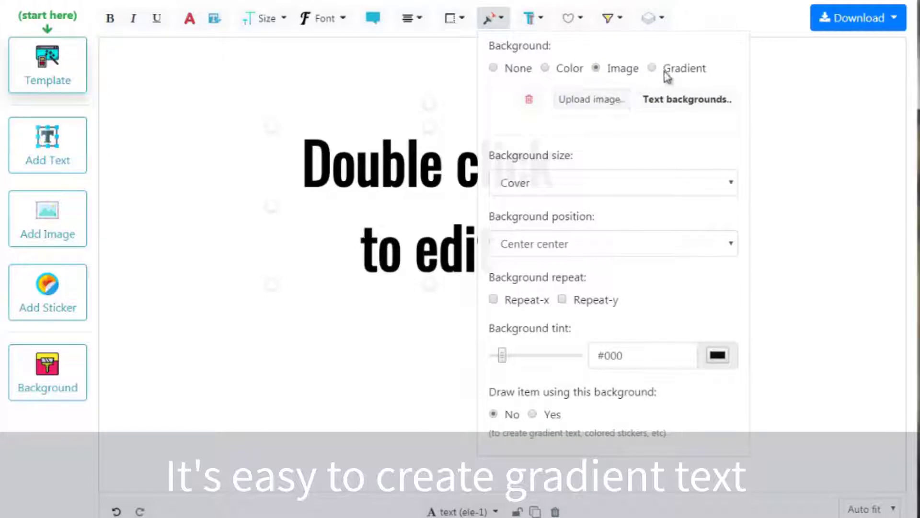
left_click(652, 68)
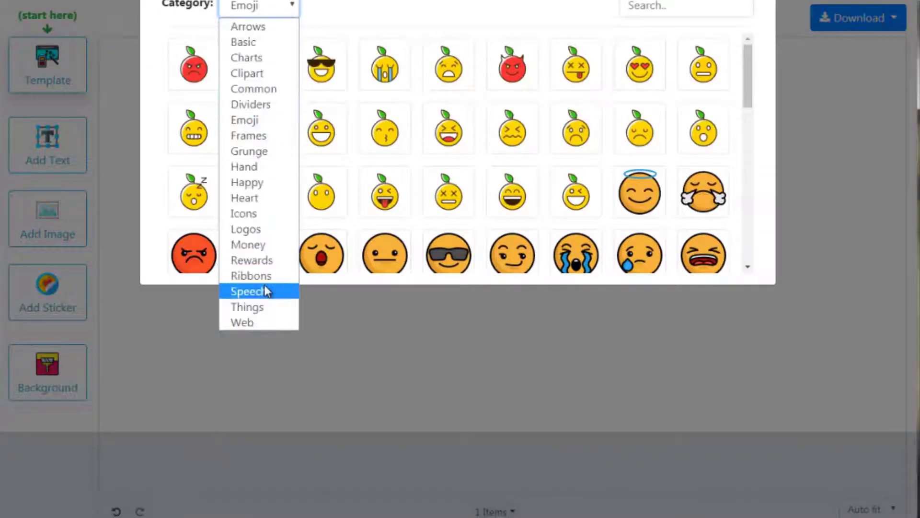
Add a Basic circle shape filled with the uploaded desert photo
left_click(243, 41)
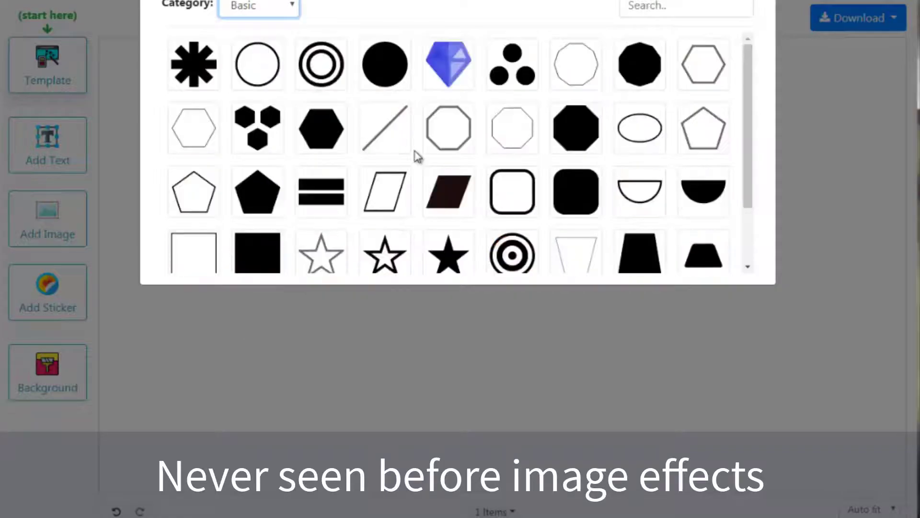
left_click(510, 64)
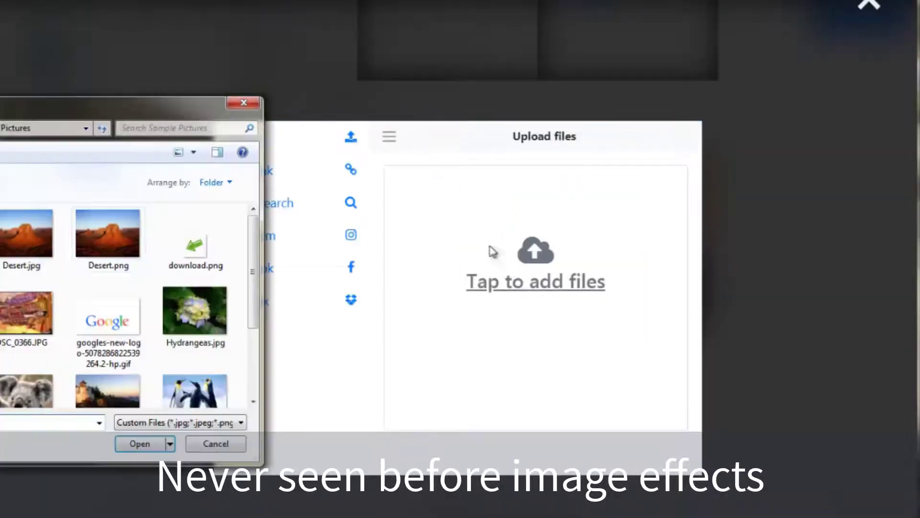
left_click(139, 443)
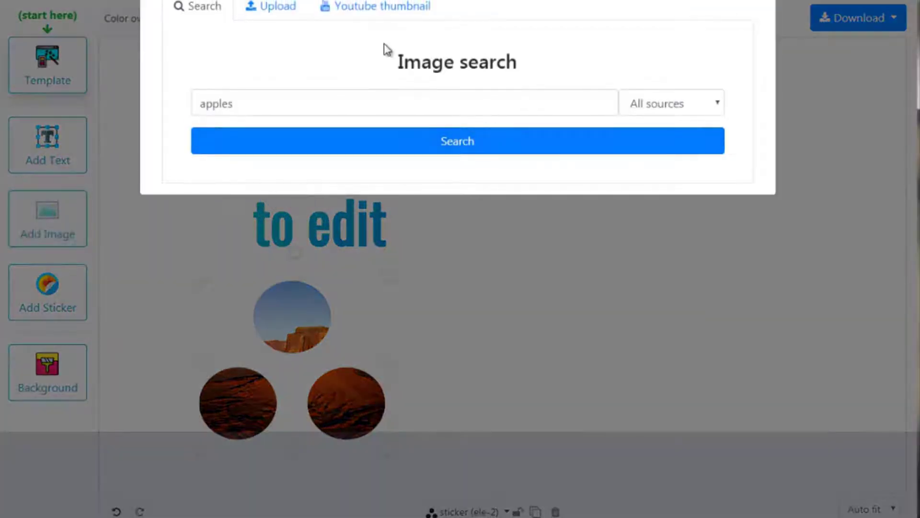
Upload the background-removed figure image and place it on the canvas
left_click(277, 6)
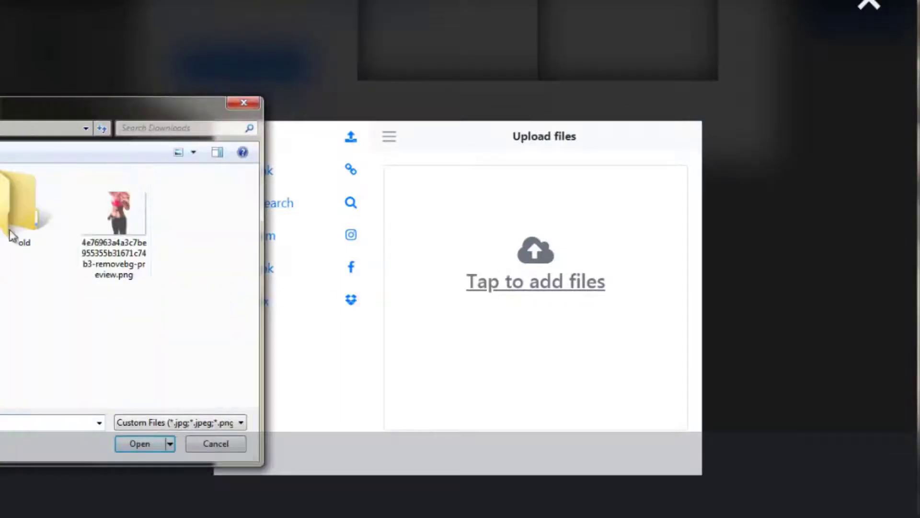
left_click(140, 442)
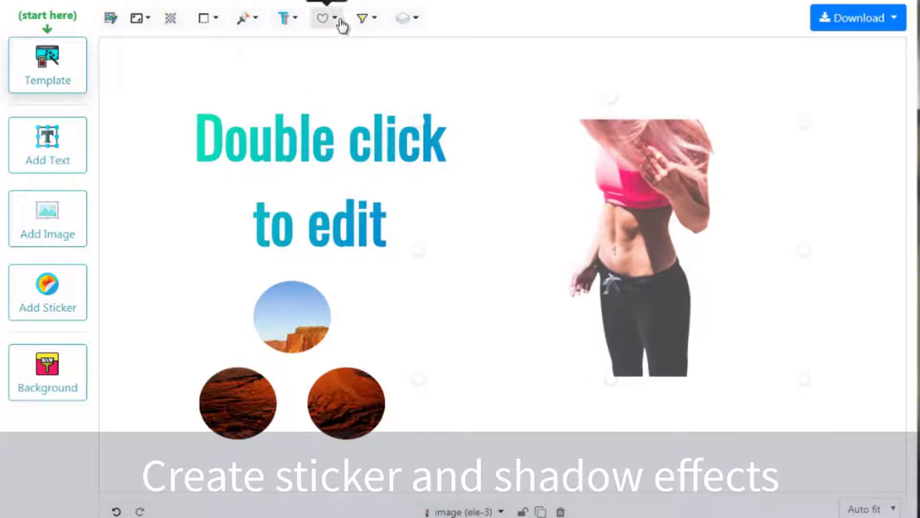
Enable a red #FF0000 outline around the cutout figure
left_click(322, 17)
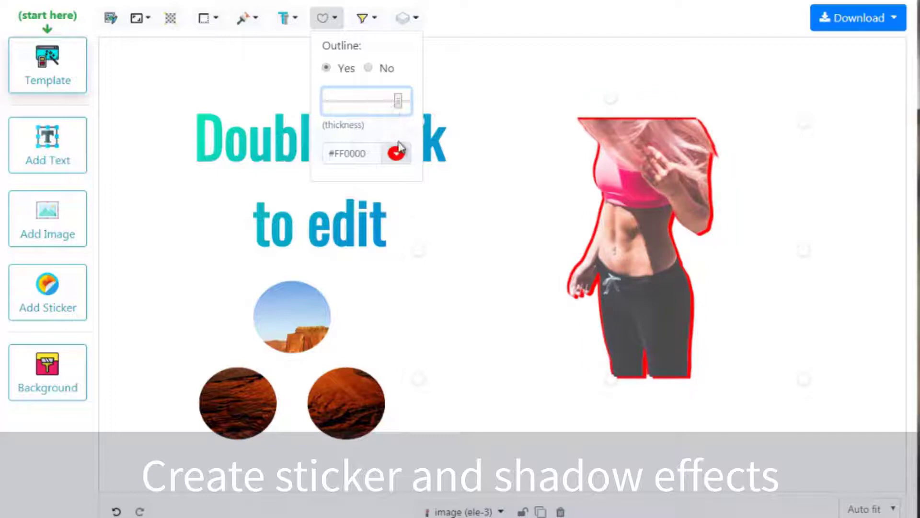
left_click(362, 17)
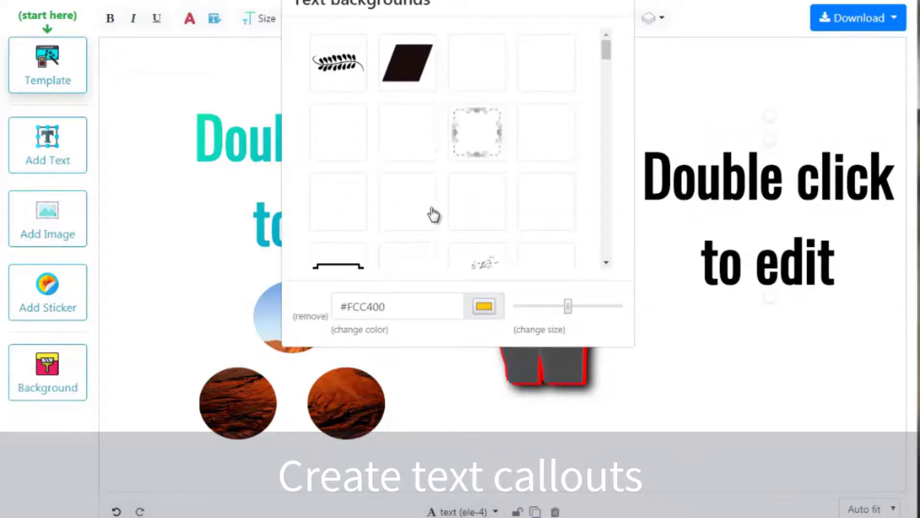
Put the new text on a yellow #FCC400 brush-stroke backdrop and recolour its lettering red
scroll("down", 3)
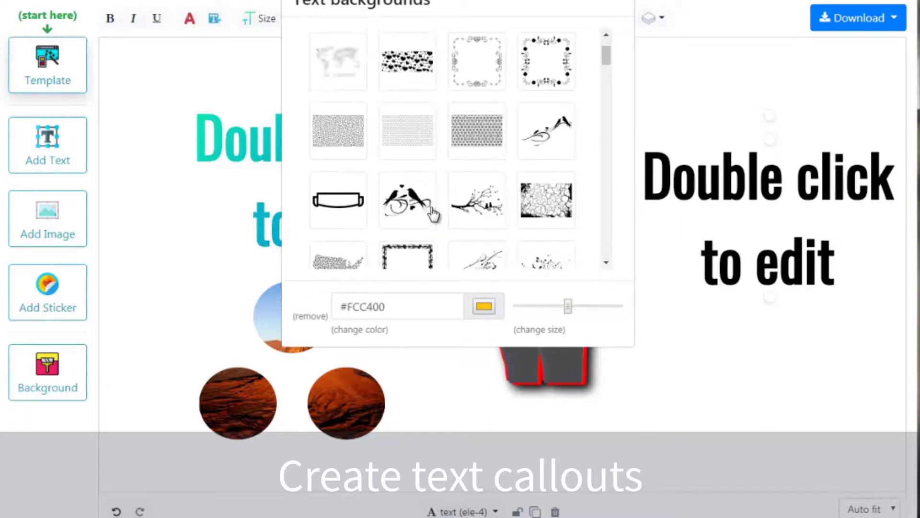
left_click(407, 196)
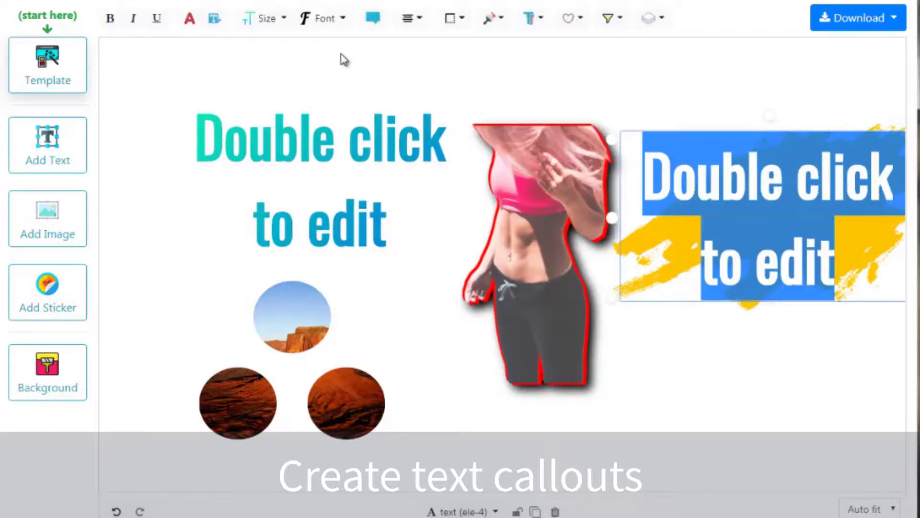
left_click(189, 19)
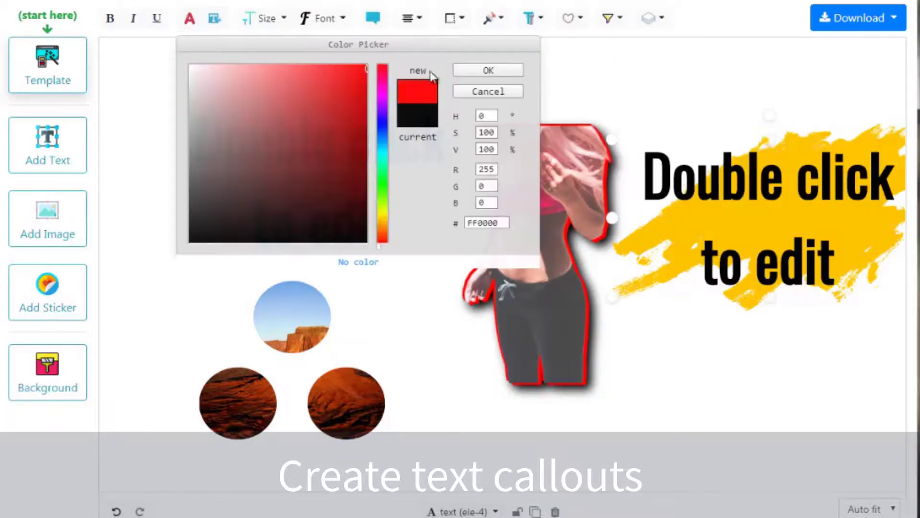
left_click(487, 70)
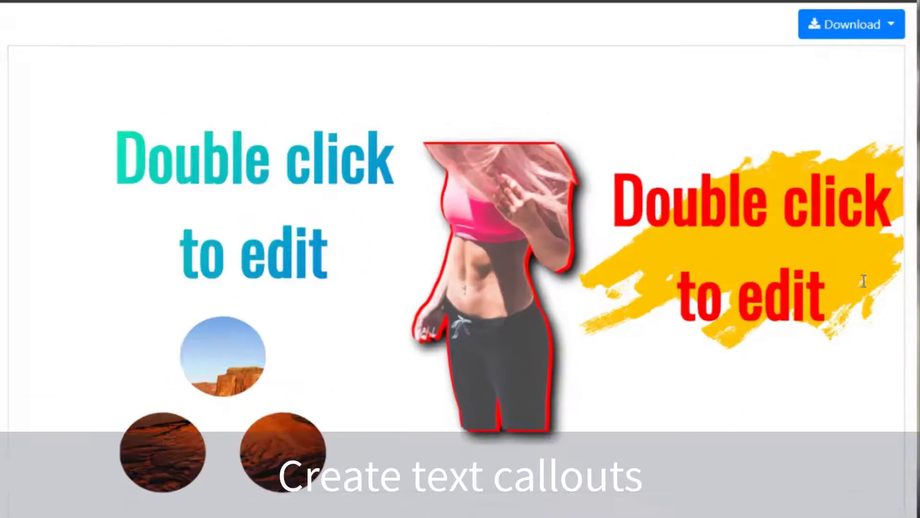
Download the finished thumbnail as a PNG
left_click(850, 24)
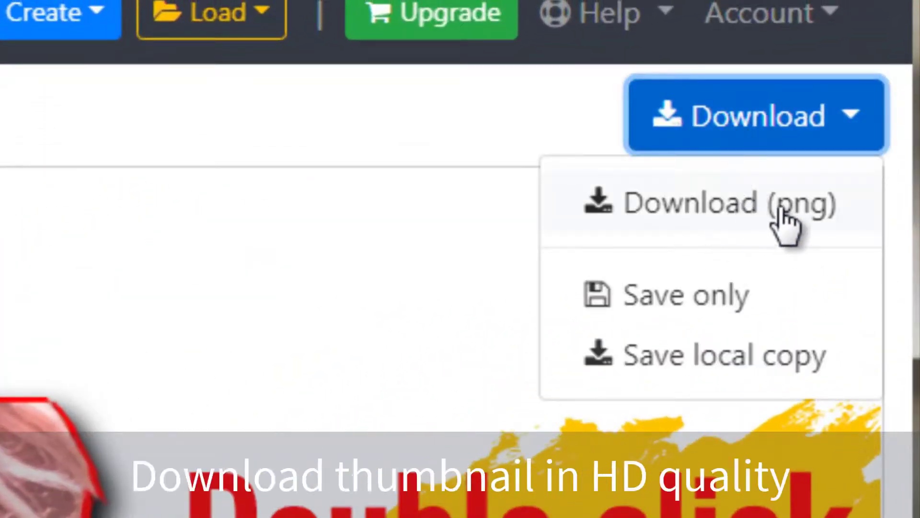
mouse_move(775, 364)
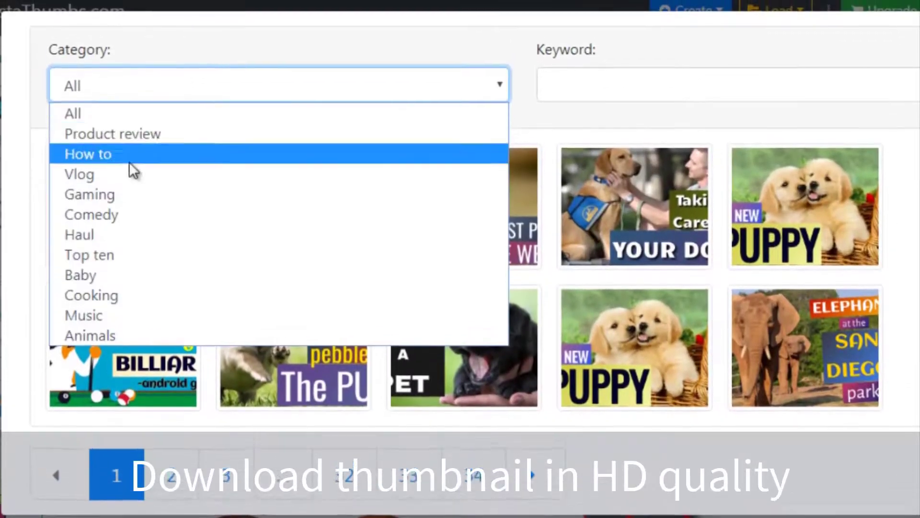
Filter templates to Comedy, view page 2, then switch the filter to How to
left_click(91, 214)
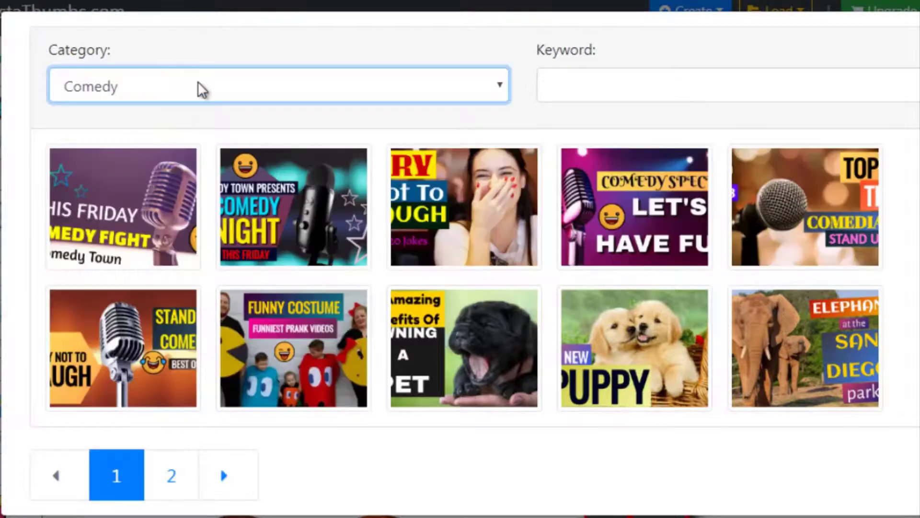
left_click(171, 474)
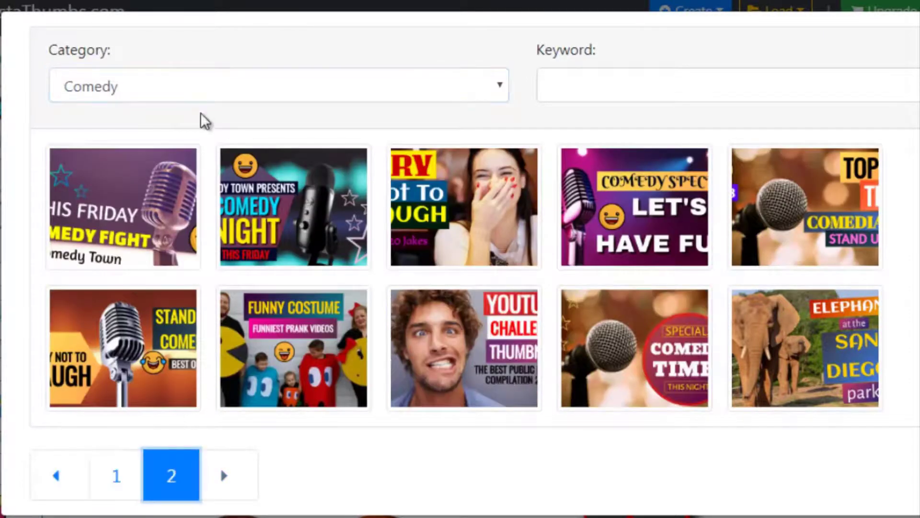
left_click(276, 85)
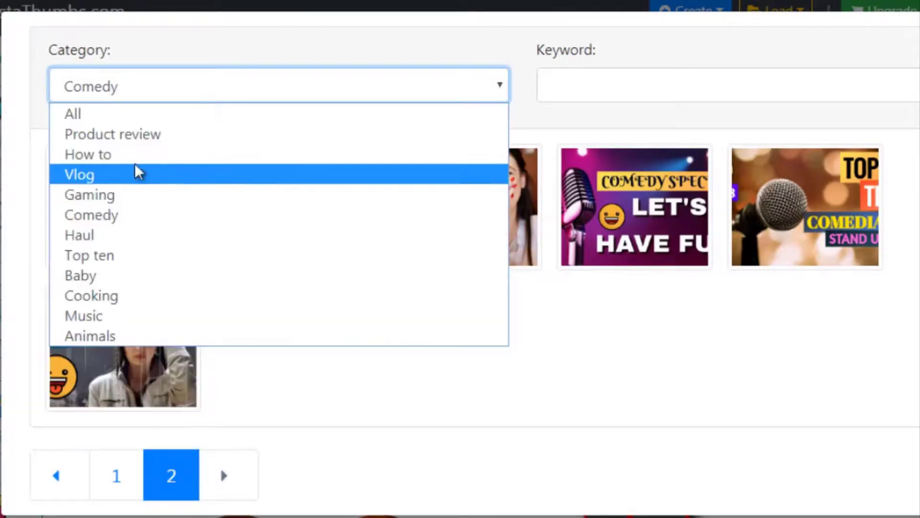
left_click(88, 154)
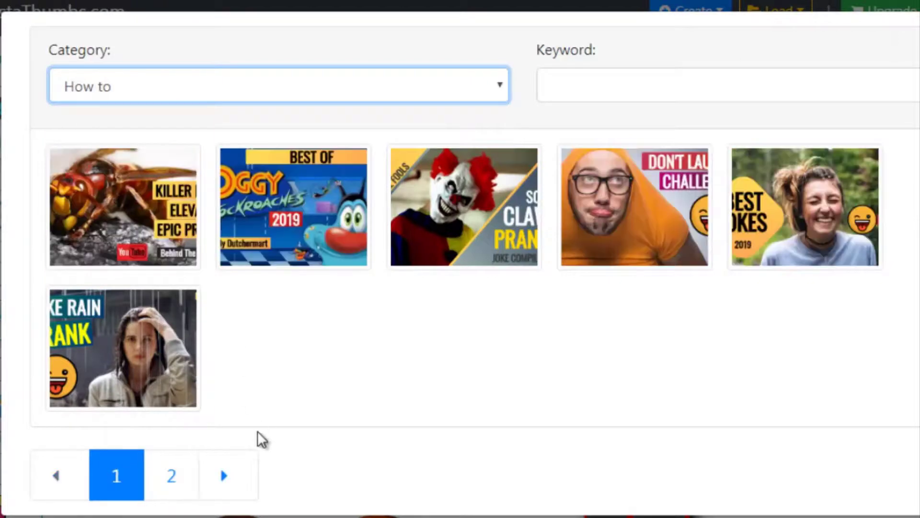